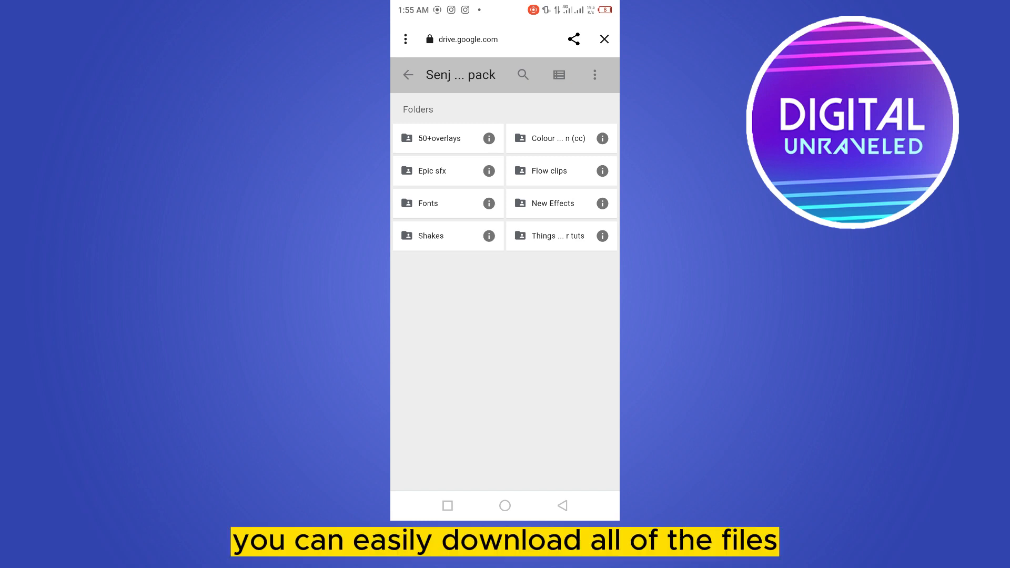
Leave the Google Drive Senj pack folder and switch to CapCut's home screen.
left_click(439, 138)
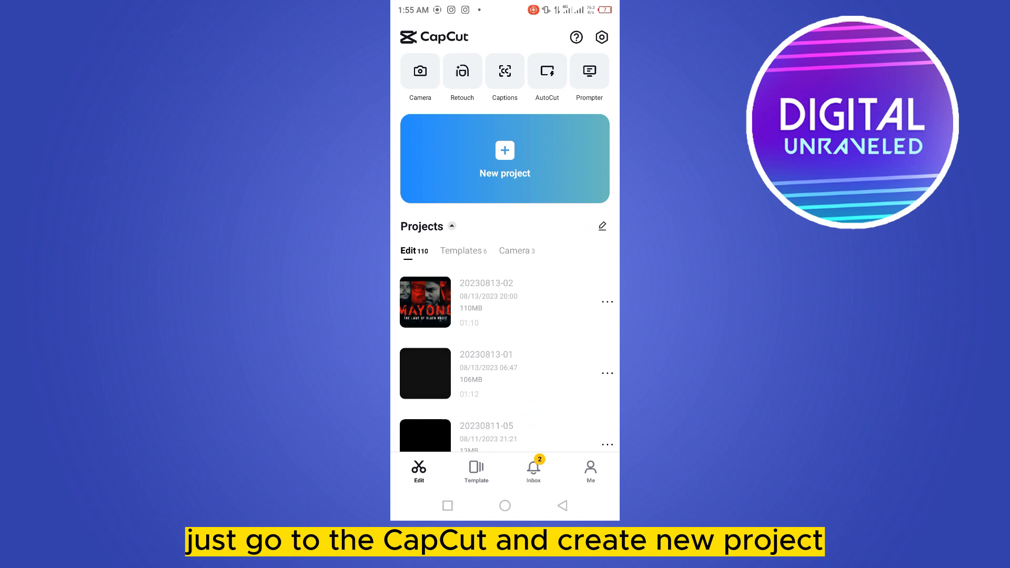
Create a new project with the 1:12 dark night clip on the timeline.
left_click(504, 159)
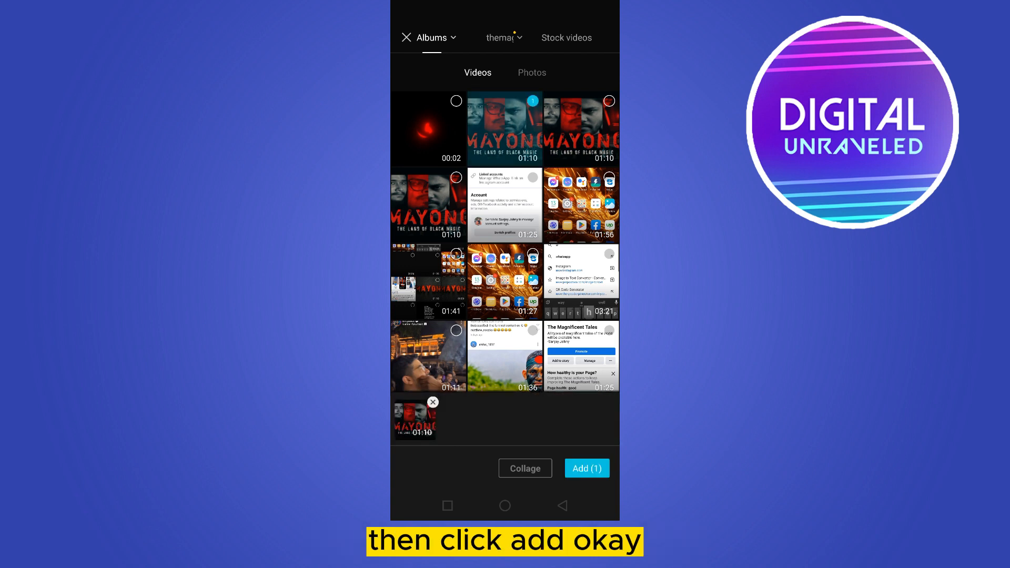
left_click(585, 468)
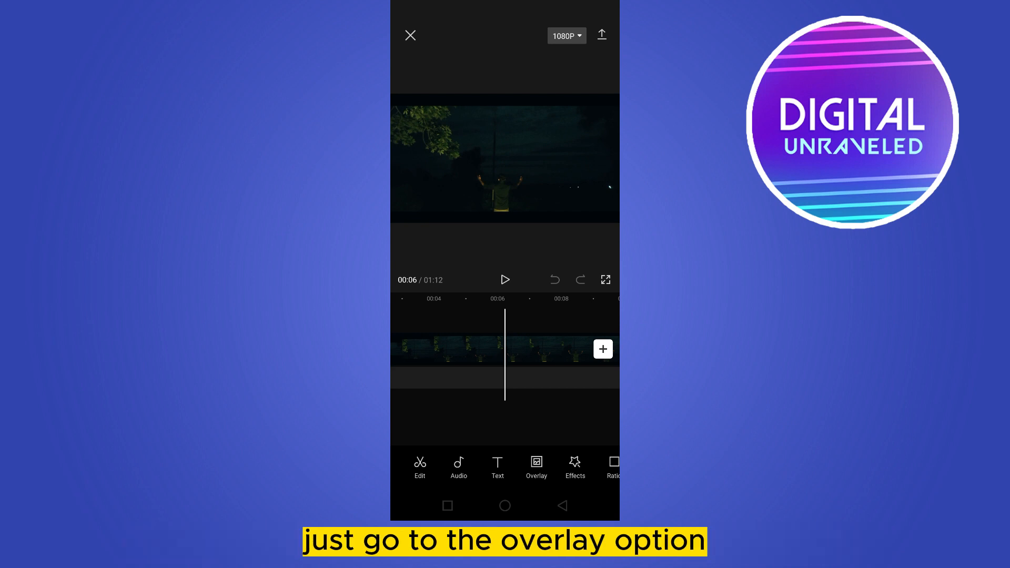
Add the short red particle clip as an overlay above the night video at the 6-second mark.
left_click(536, 467)
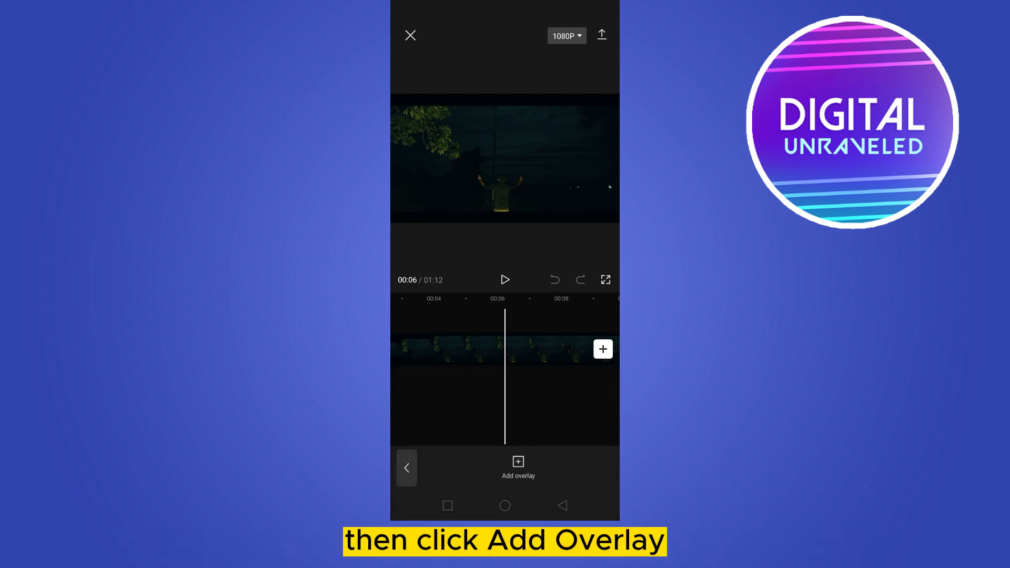
left_click(517, 465)
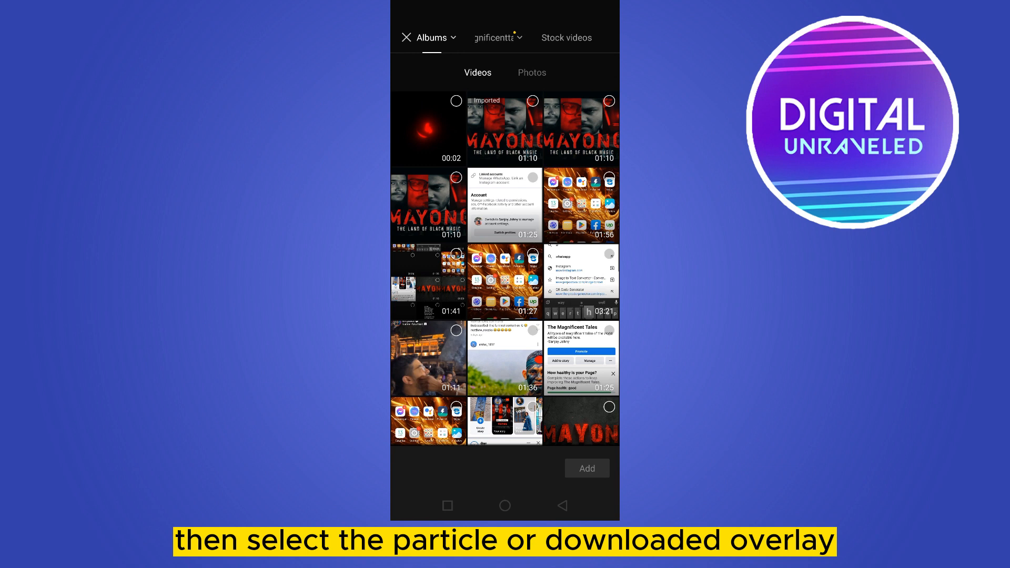
left_click(585, 468)
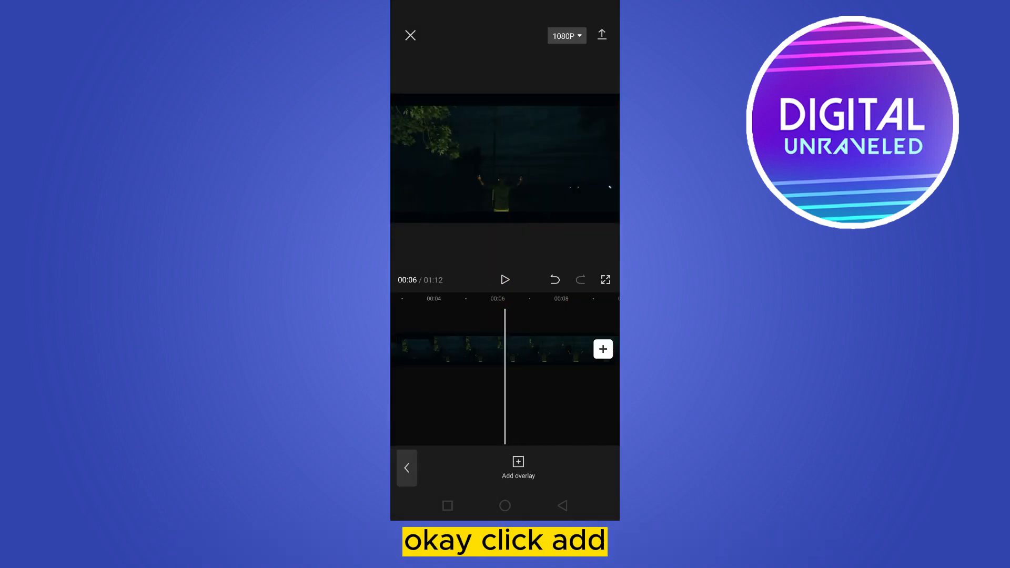
left_click(518, 467)
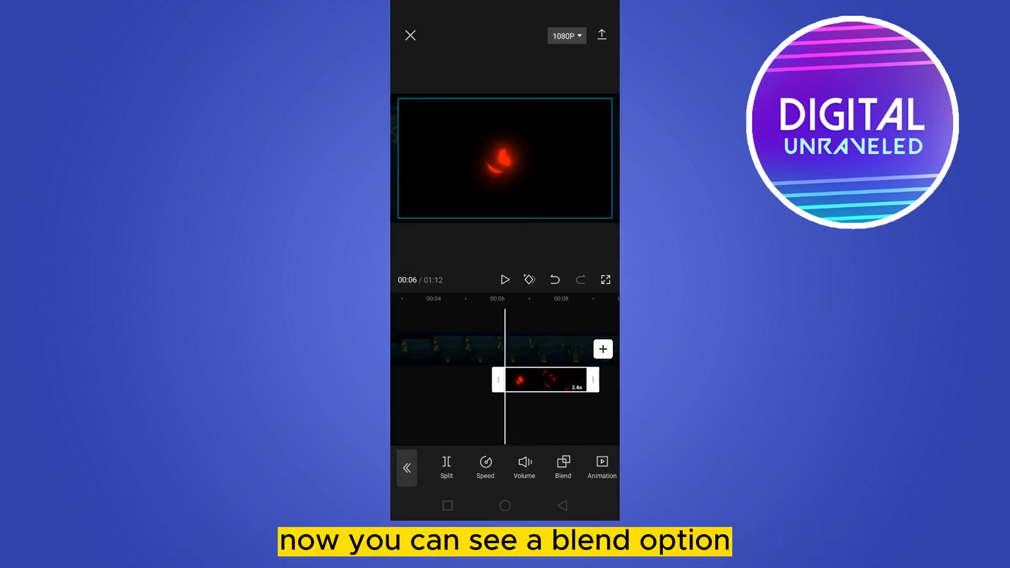
Set the particle overlay's blend mode to Lighten at full opacity and confirm it.
left_click(562, 466)
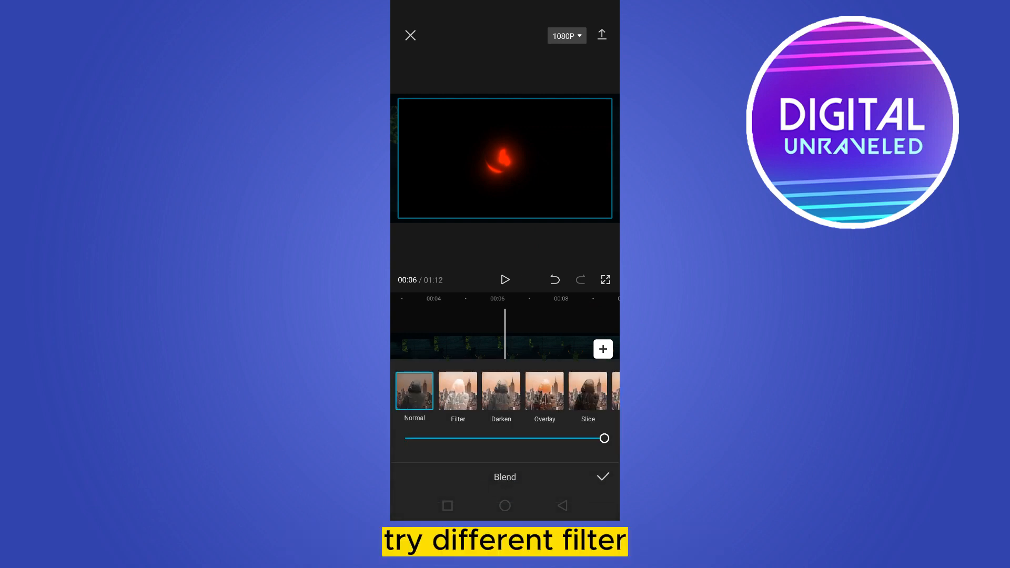
left_click(457, 389)
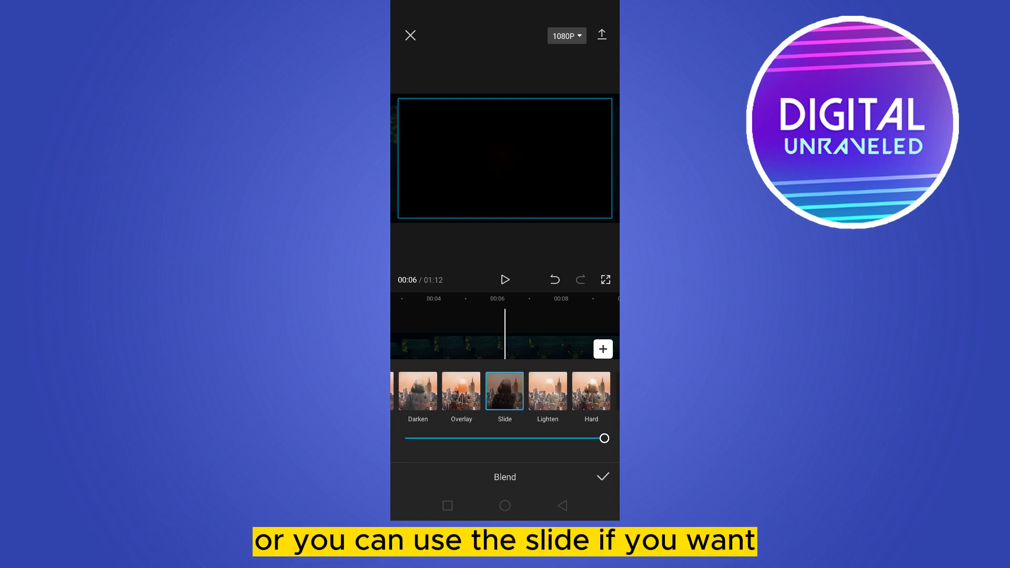
left_click(573, 390)
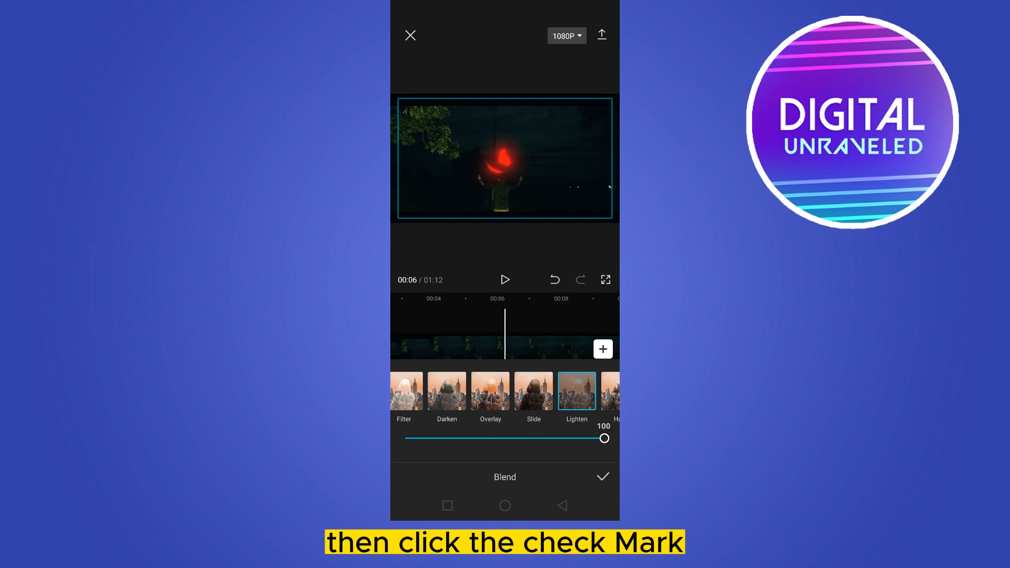
left_click(602, 477)
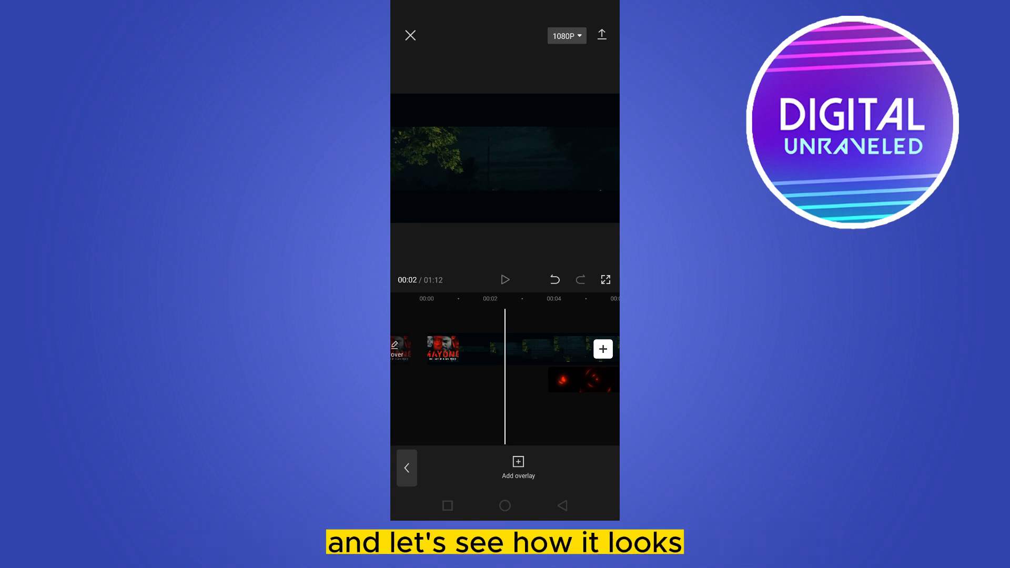
Play the night clip full screen to check the blended red particle glow.
left_click(504, 279)
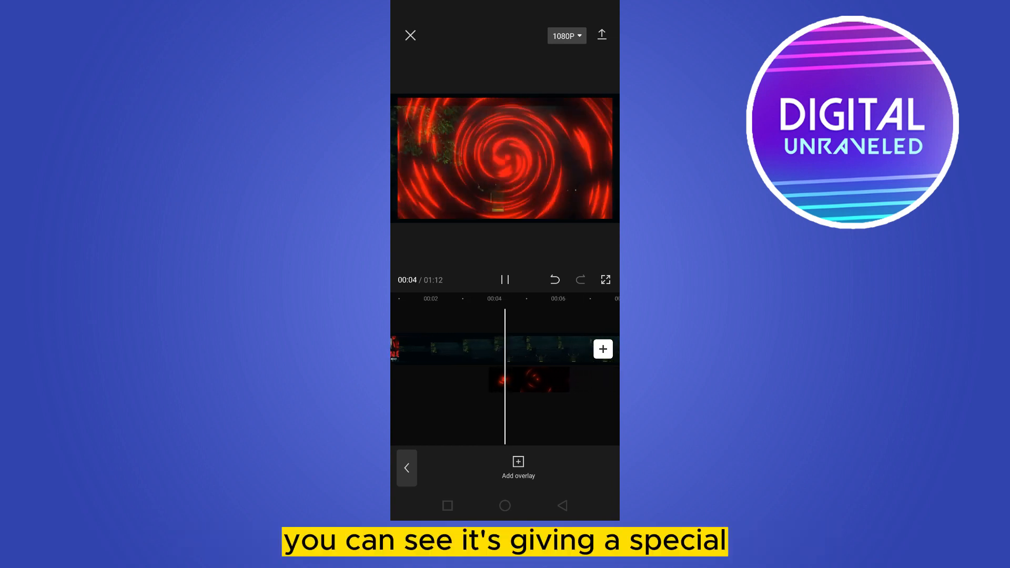
left_click(504, 279)
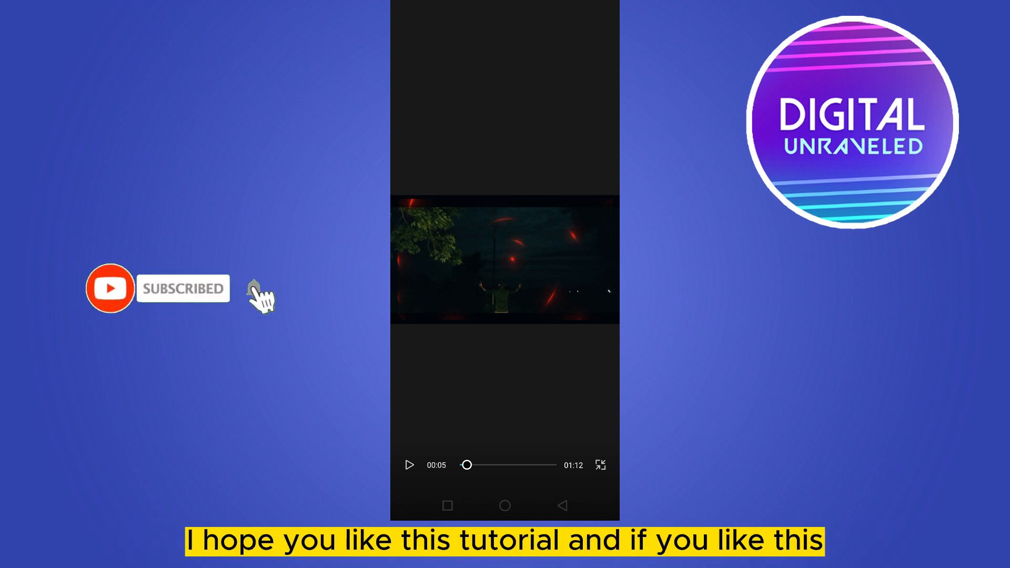
left_click(253, 288)
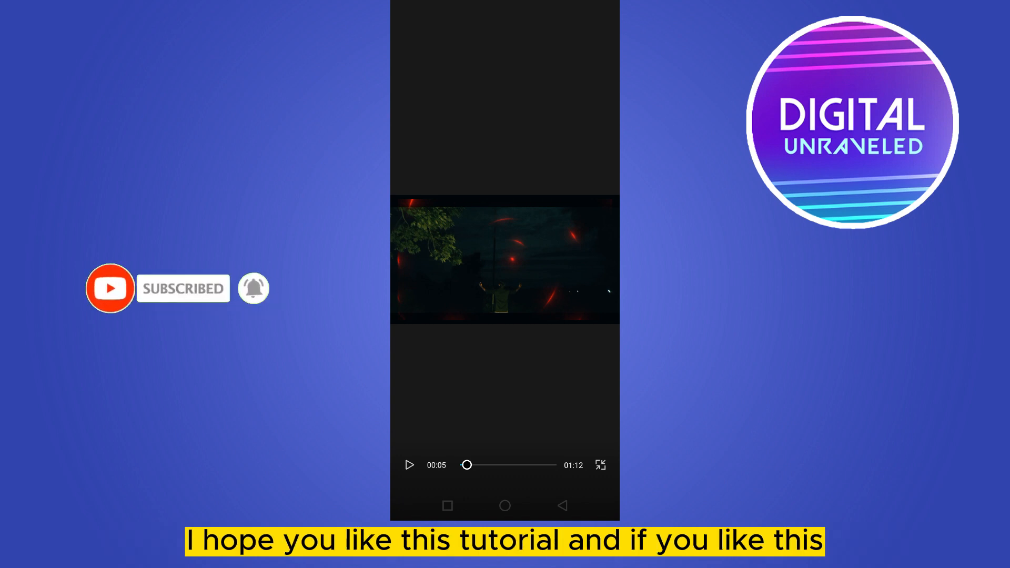